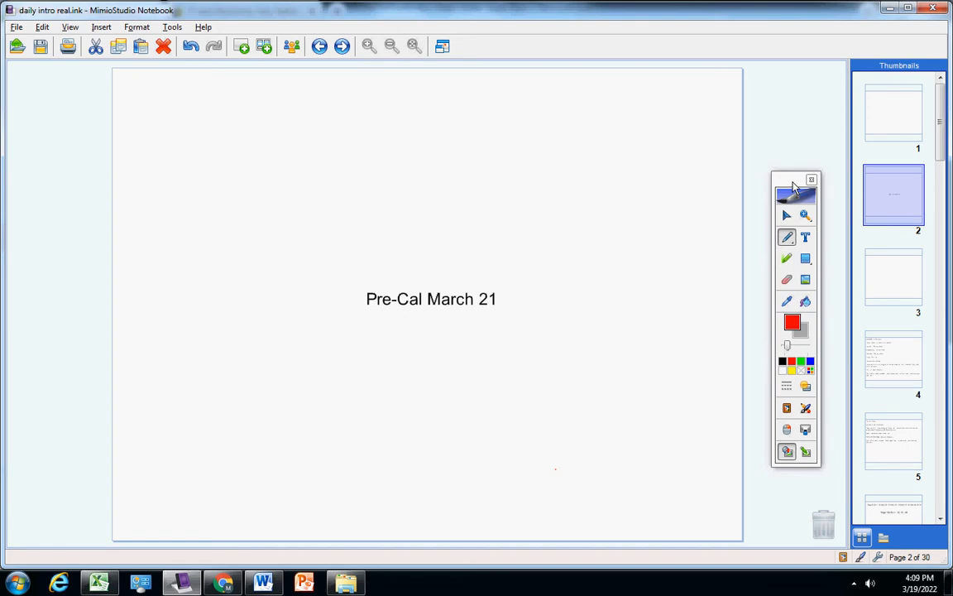
# Jump to page 30, the latest announcement page.
pyautogui.click(341, 46)
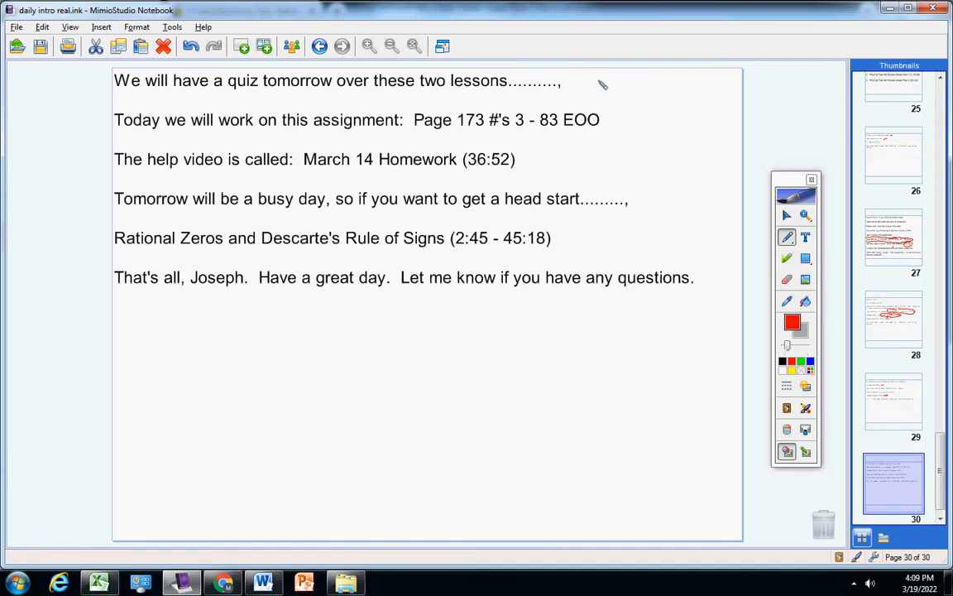
# Mark the quiz line, then draw red arrows at the assignment and help-video lines on pages 28 and 27.
pyautogui.moveTo(587, 86); pyautogui.dragTo(629, 80)
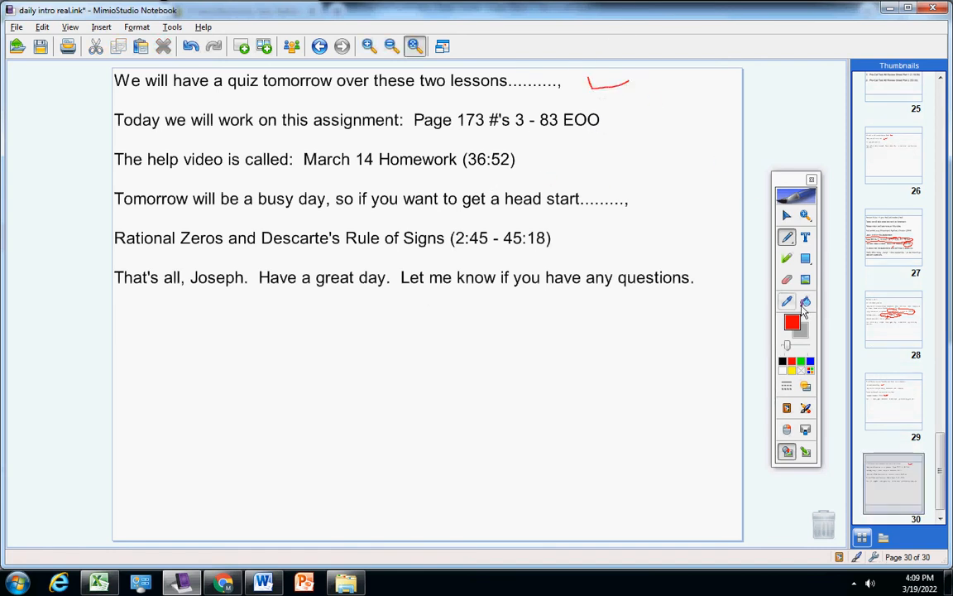
pyautogui.click(893, 318)
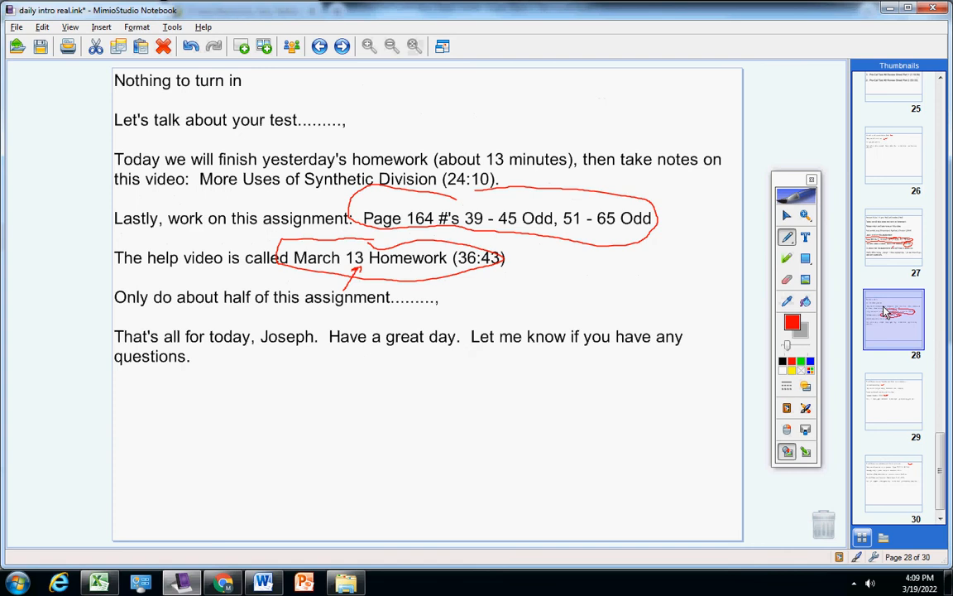
pyautogui.click(893, 238)
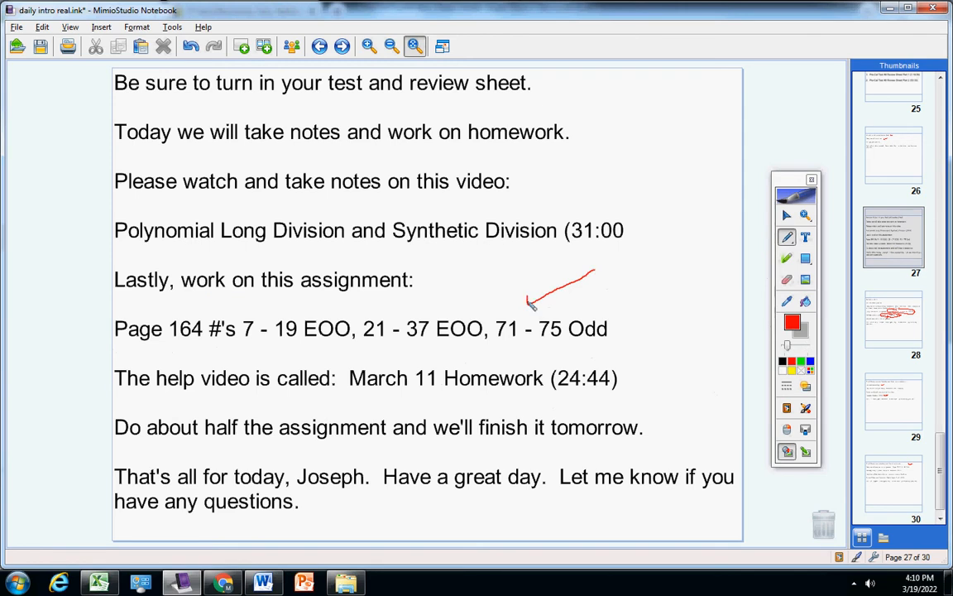
pyautogui.moveTo(695, 339); pyautogui.dragTo(632, 364)
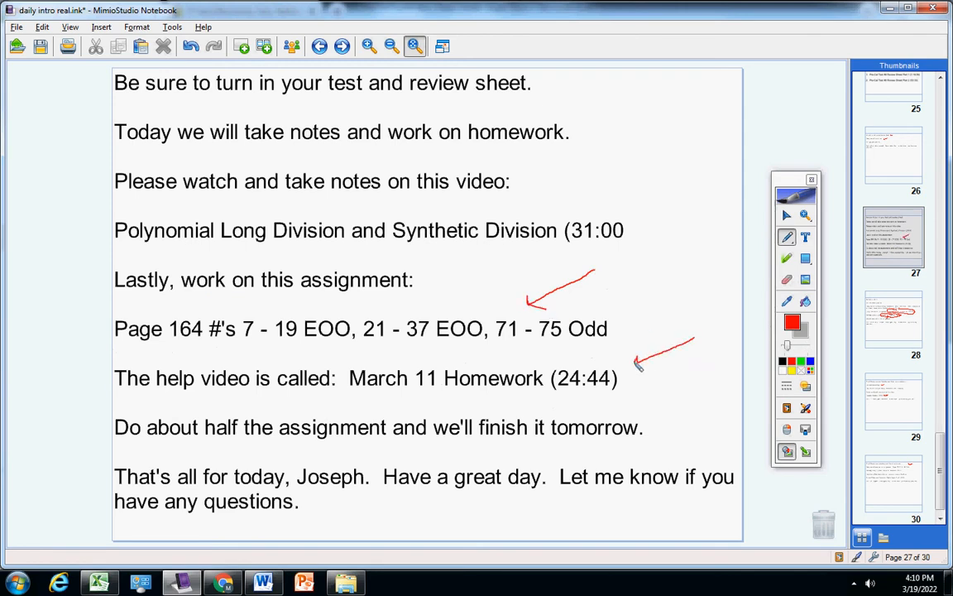
pyautogui.click(893, 317)
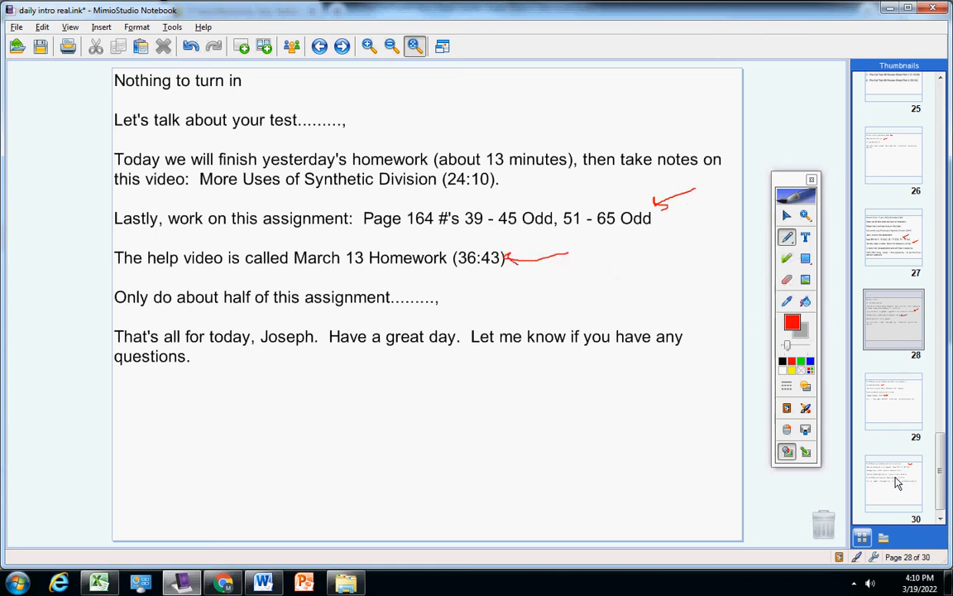
# Back on page 30, handwrite '21 pr' in red beside the circled Page 173 assignment.
pyautogui.click(893, 483)
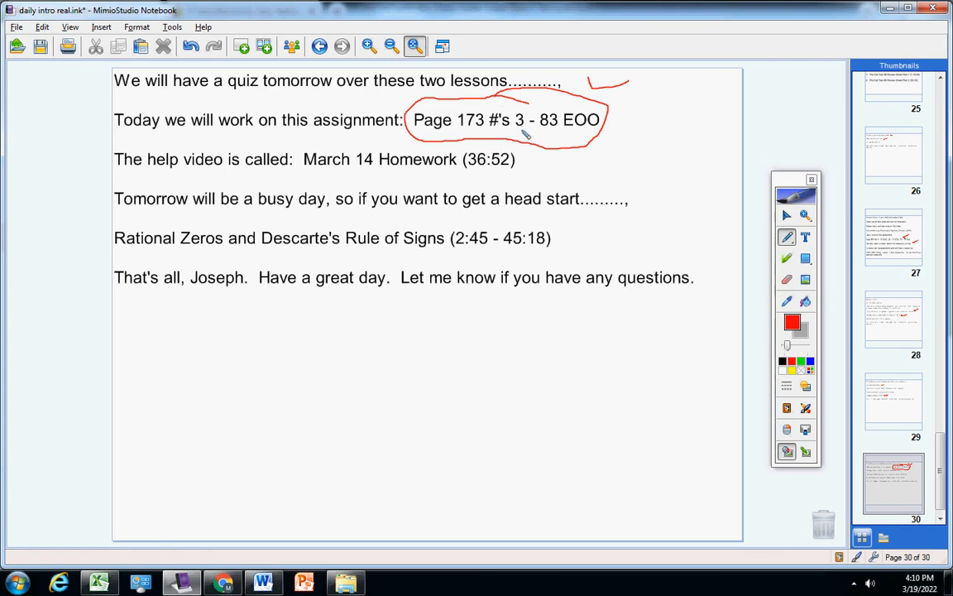
pyautogui.moveTo(544, 138)
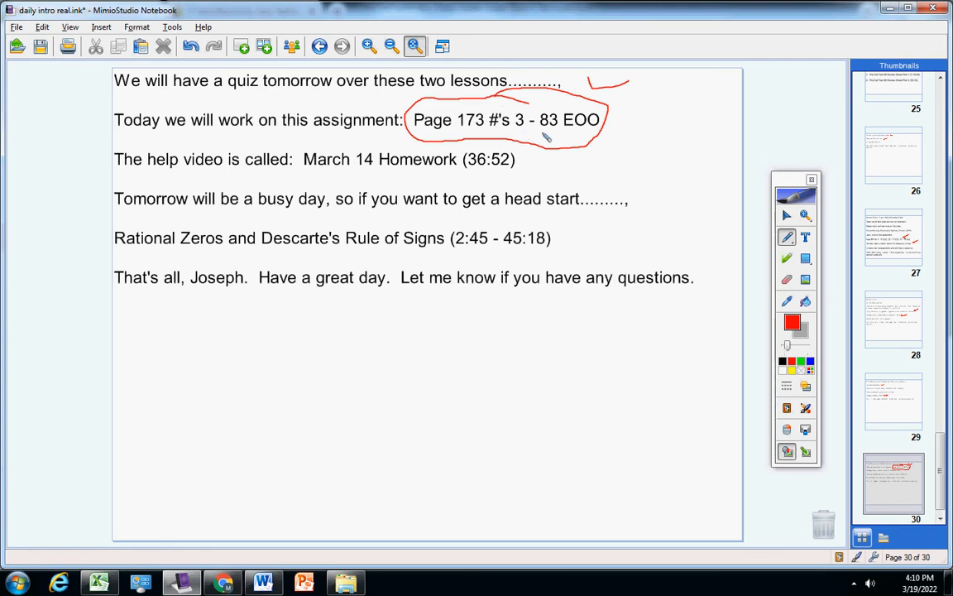
pyautogui.moveTo(646, 119)
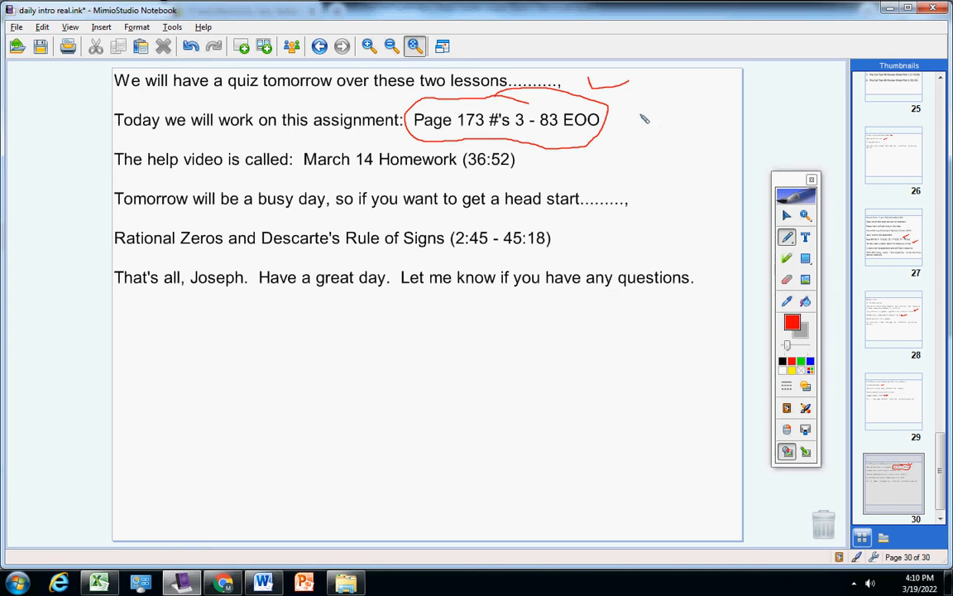
pyautogui.moveTo(642, 119); pyautogui.dragTo(670, 132)
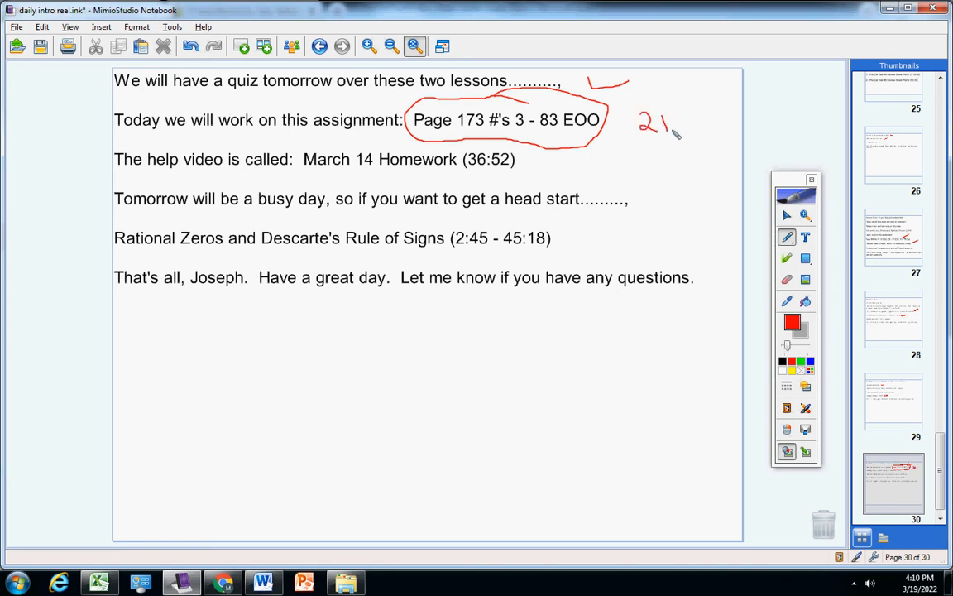
pyautogui.moveTo(675, 112); pyautogui.dragTo(682, 136)
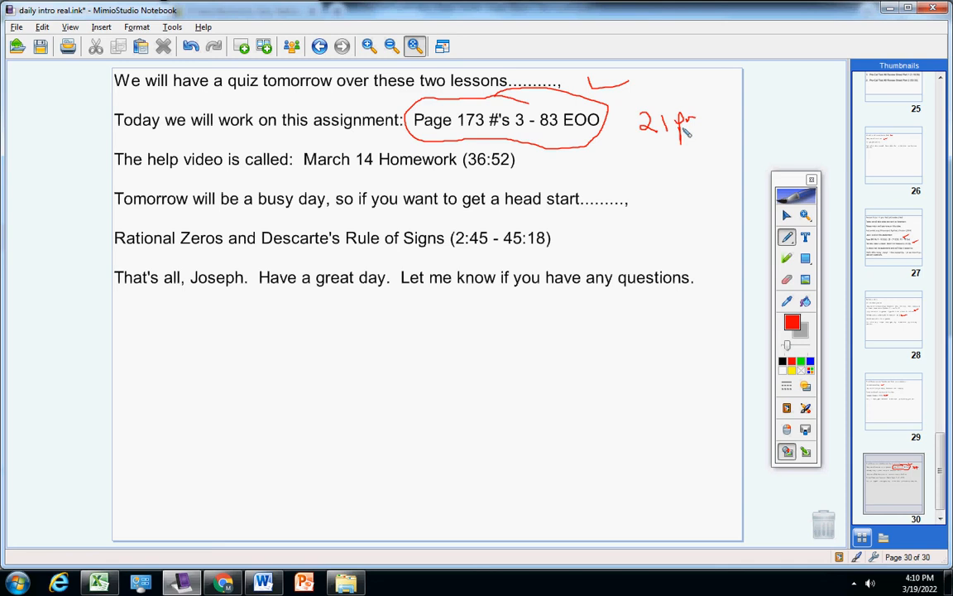
pyautogui.moveTo(464, 169); pyautogui.dragTo(516, 172)
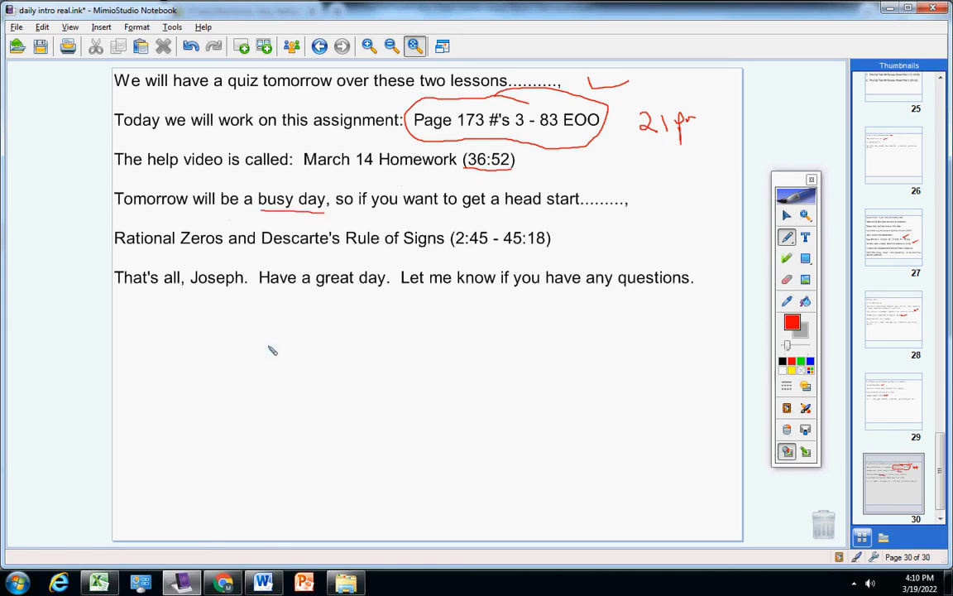
# Handwrite 'Quiz', underline the Rational Zeros title, and write '43' beside the 2:45 video time.
pyautogui.moveTo(266, 347); pyautogui.dragTo(278, 367)
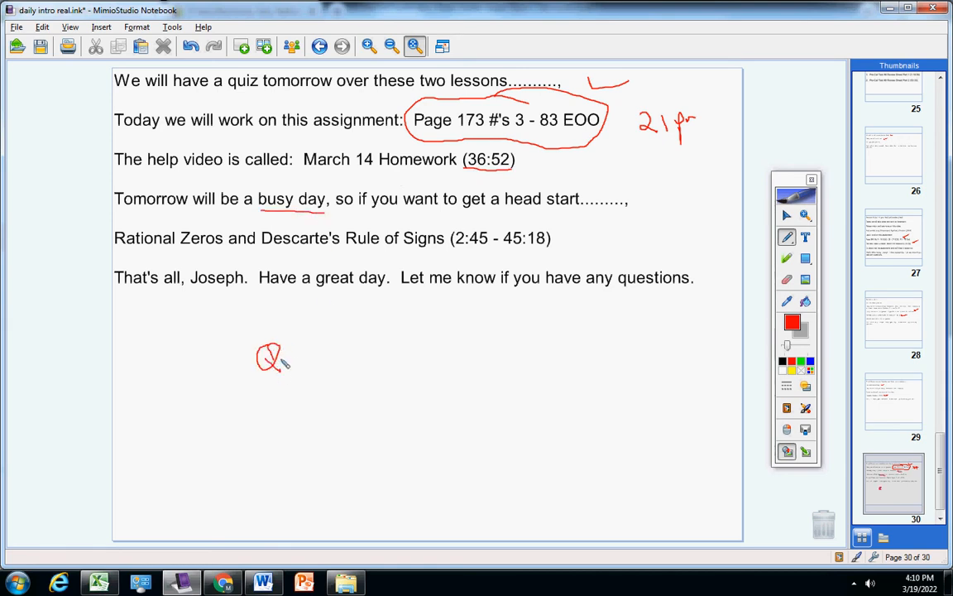
pyautogui.moveTo(272, 360); pyautogui.dragTo(340, 361)
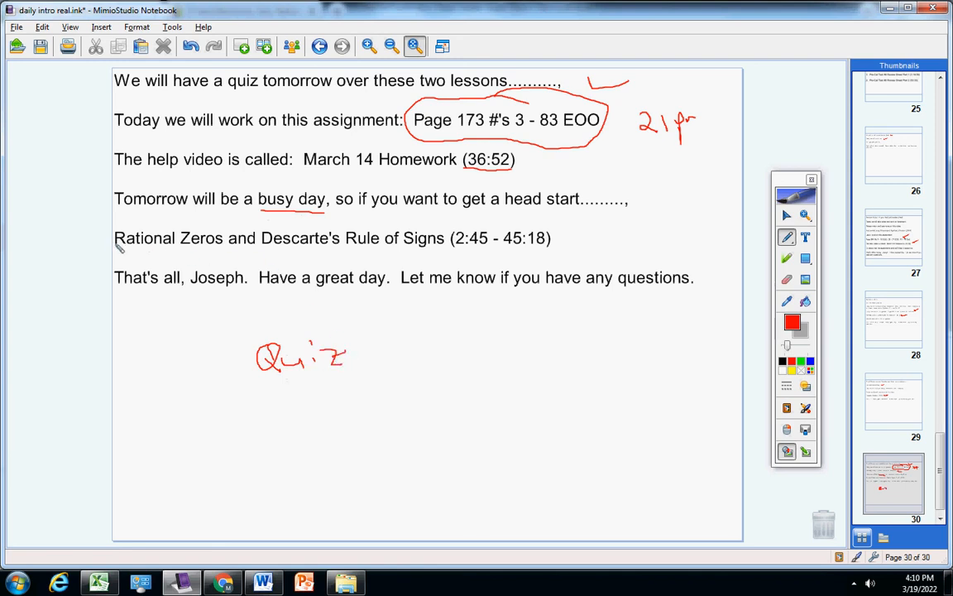
pyautogui.moveTo(116, 246); pyautogui.dragTo(334, 252)
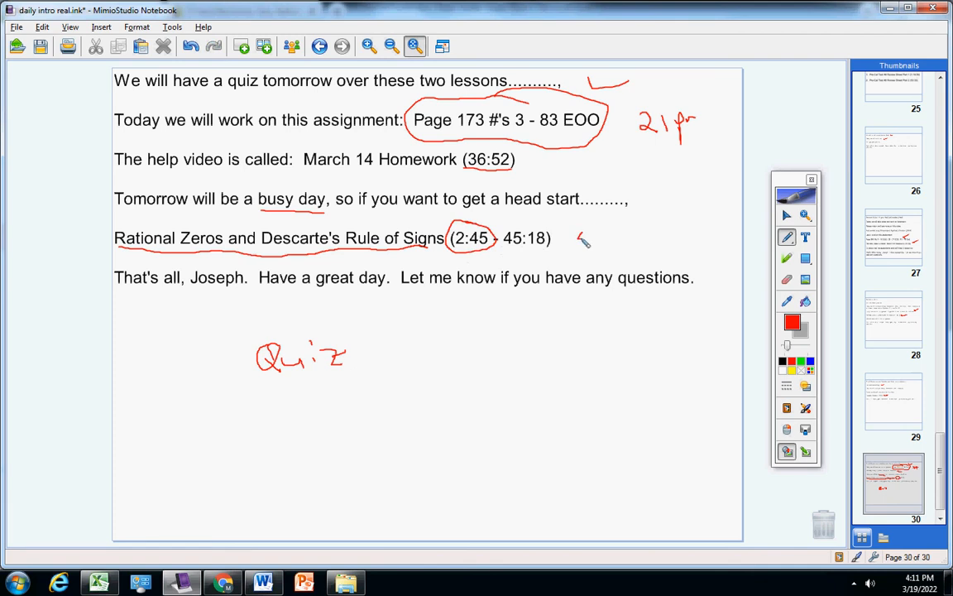
pyautogui.moveTo(579, 235); pyautogui.dragTo(592, 247)
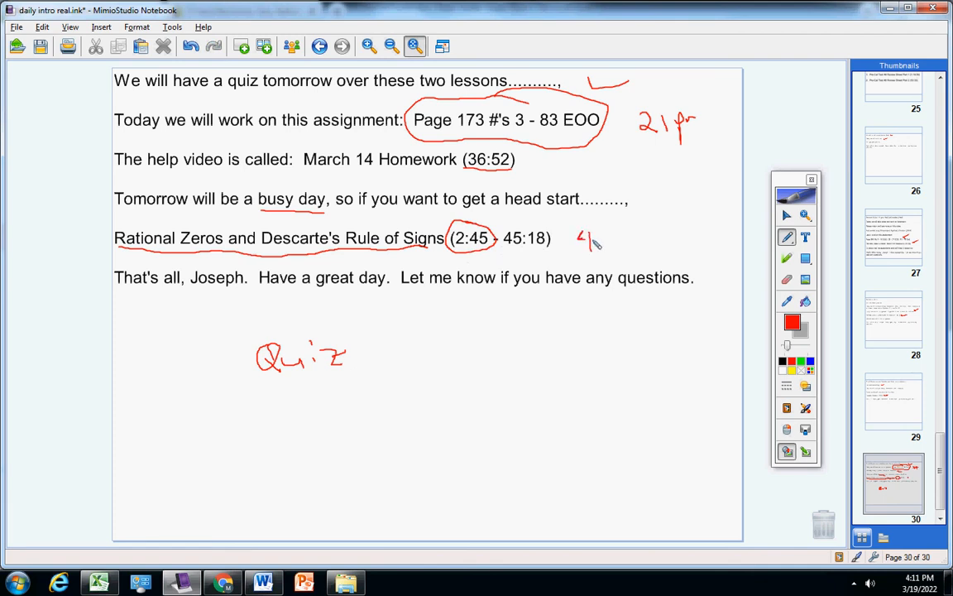
pyautogui.moveTo(594, 235); pyautogui.dragTo(604, 248)
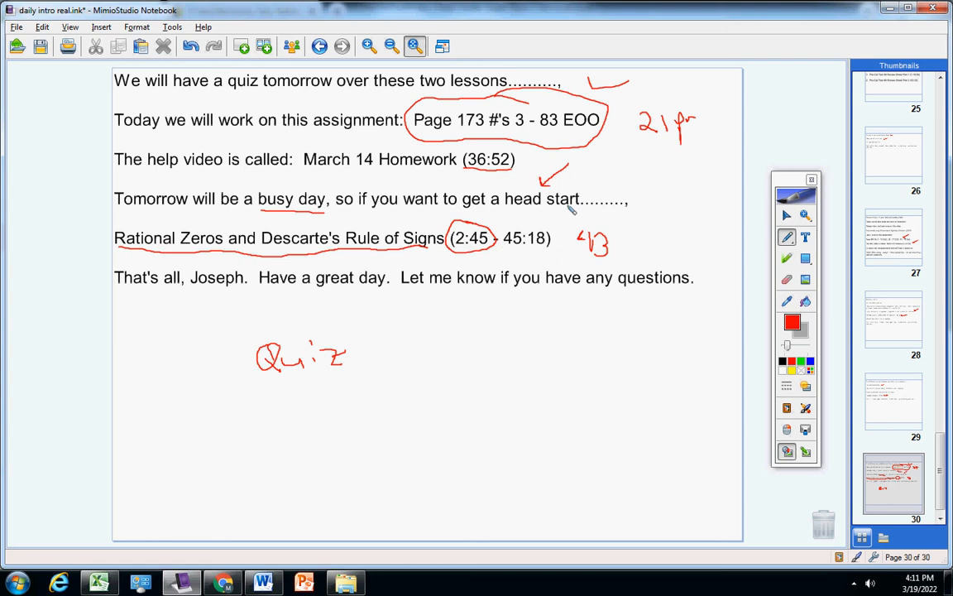
pyautogui.moveTo(478, 251)
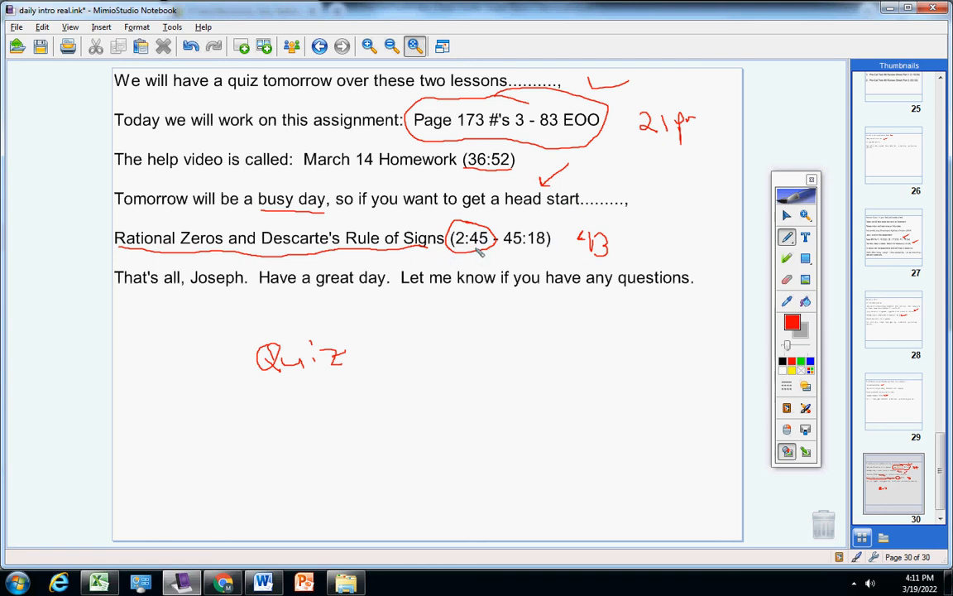
# Clear all red ink from page 30, including the leftover circle, keeping only the typed text.
pyautogui.click(784, 278)
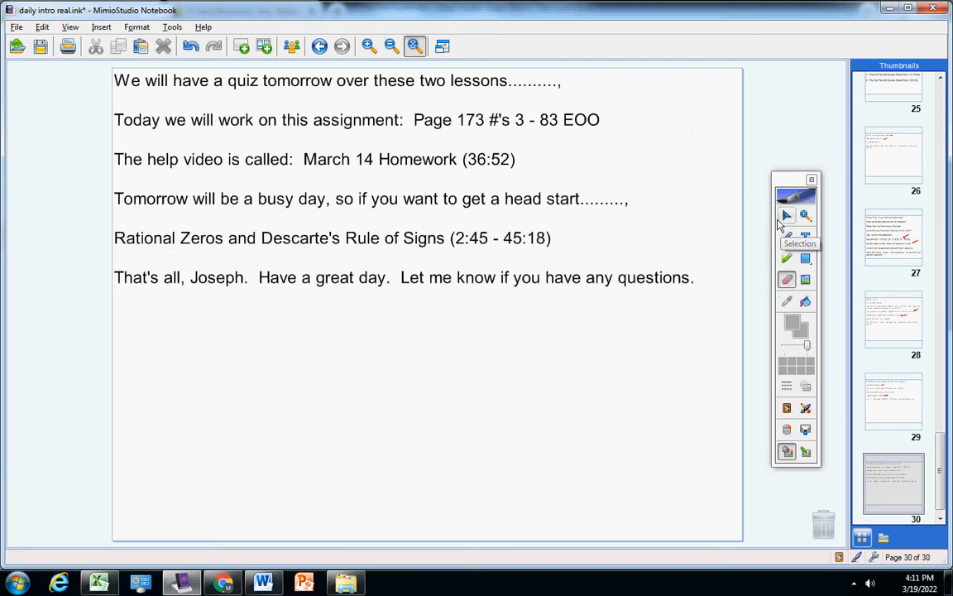
pyautogui.click(785, 238)
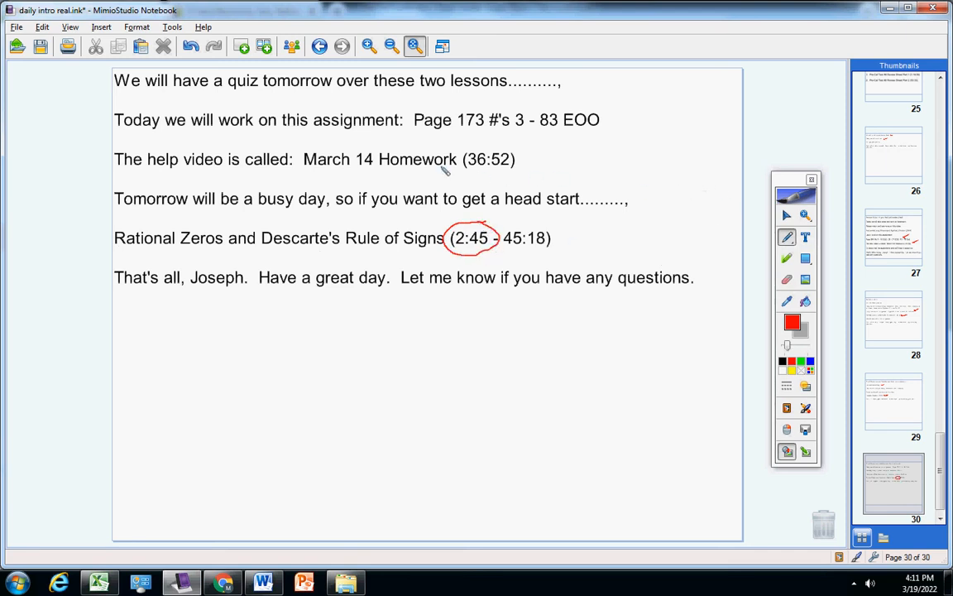
pyautogui.click(192, 46)
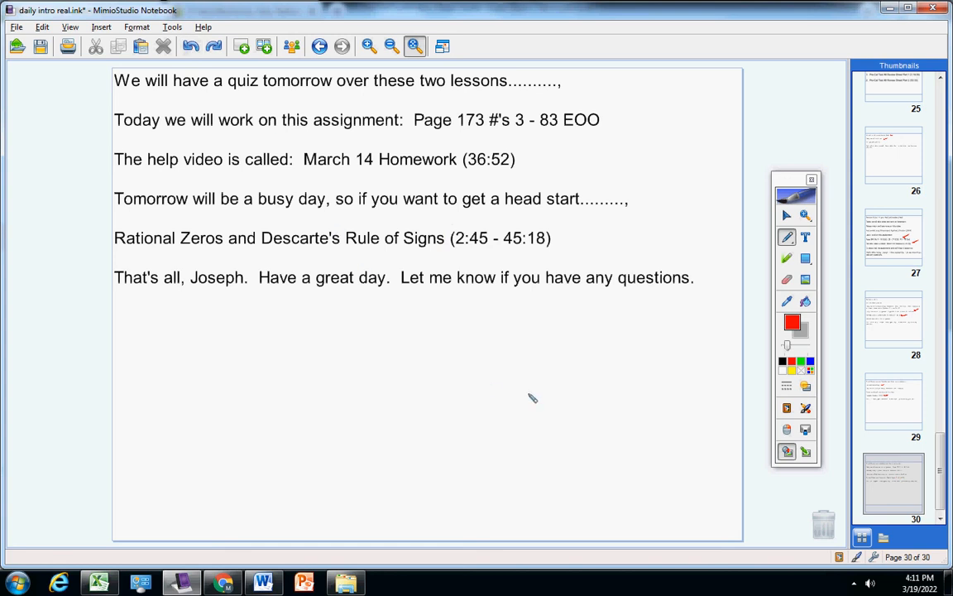
pyautogui.moveTo(685, 340)
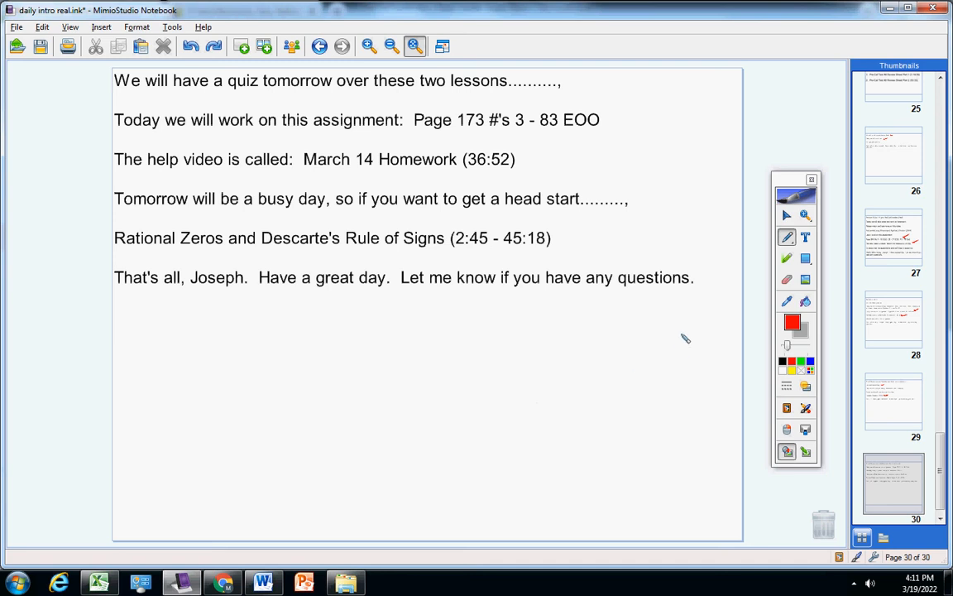
pyautogui.moveTo(635, 291)
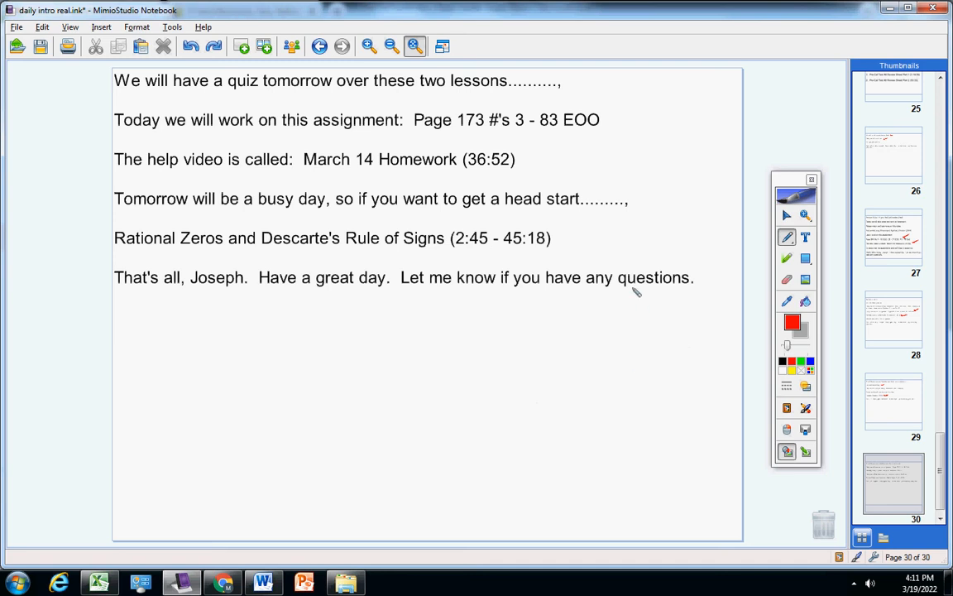